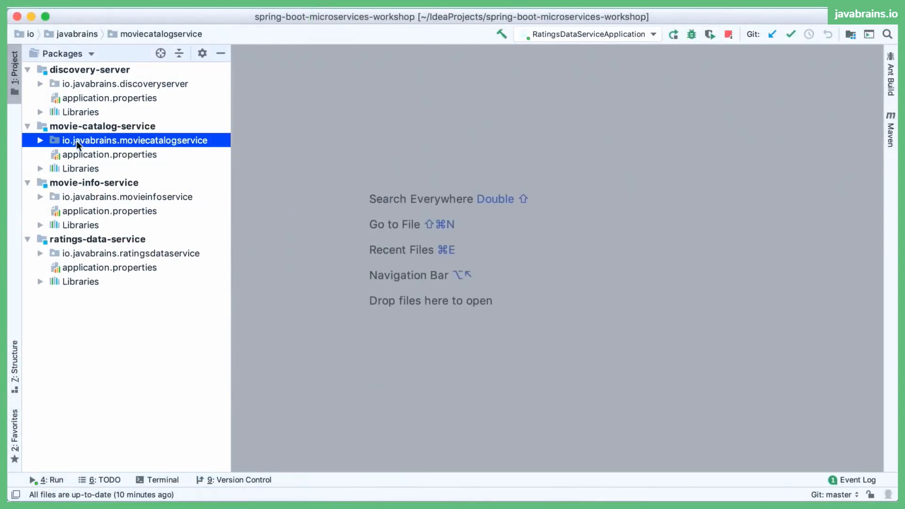
Step: Expand the io.javabrains.moviecatalogservice package in the Project panel
{"action": "left_click", "coordinate": [39, 139]}
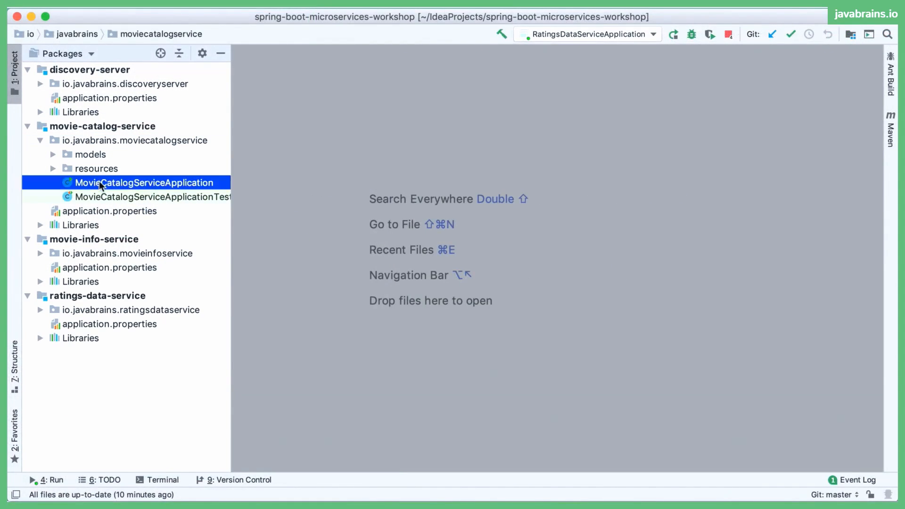
Step: Open MovieCatalogServiceApplication.java from the Project tree
{"action": "double_click", "coordinate": [144, 182]}
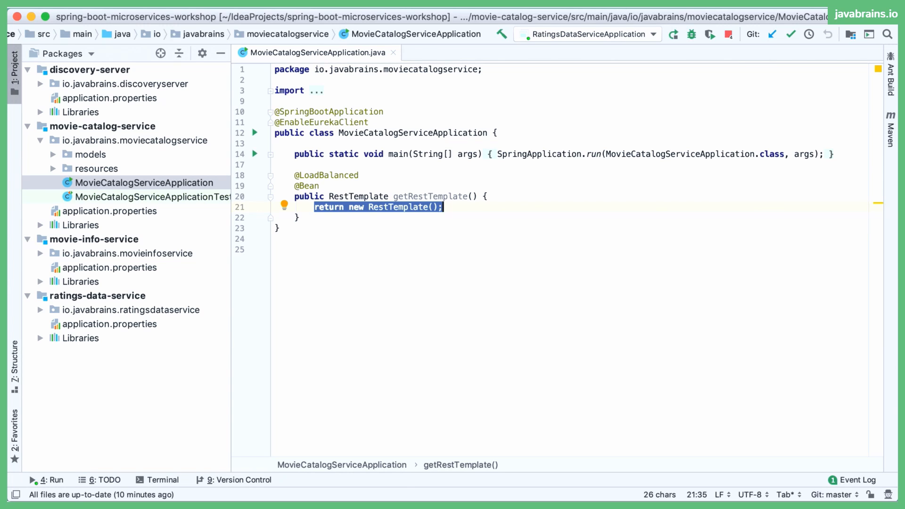
Step: Replace the return line with a new HttpComponentsClientHttpRequestFactory clientHttpRequestFactory, hiding the Project panel
{"action": "key", "text": "Delete"}
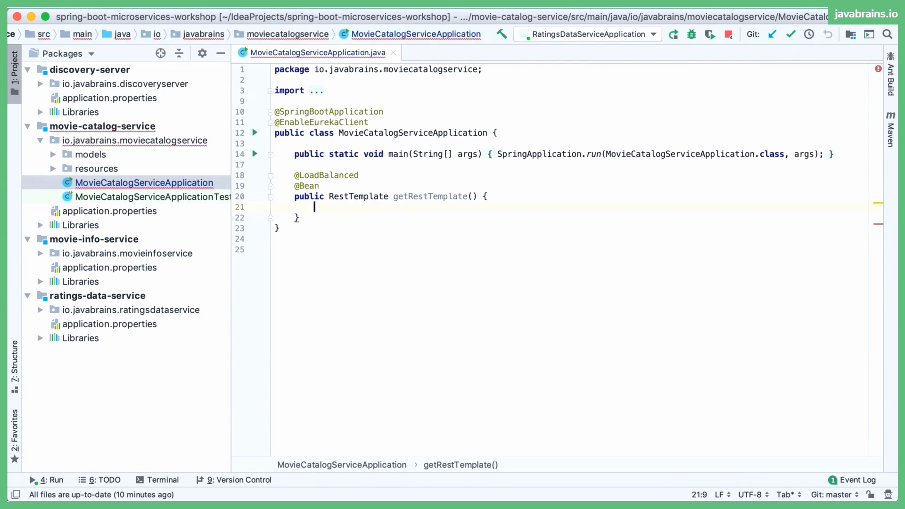
{"action": "type", "text": "HttpComponentsClientHttpRequestFactory"}
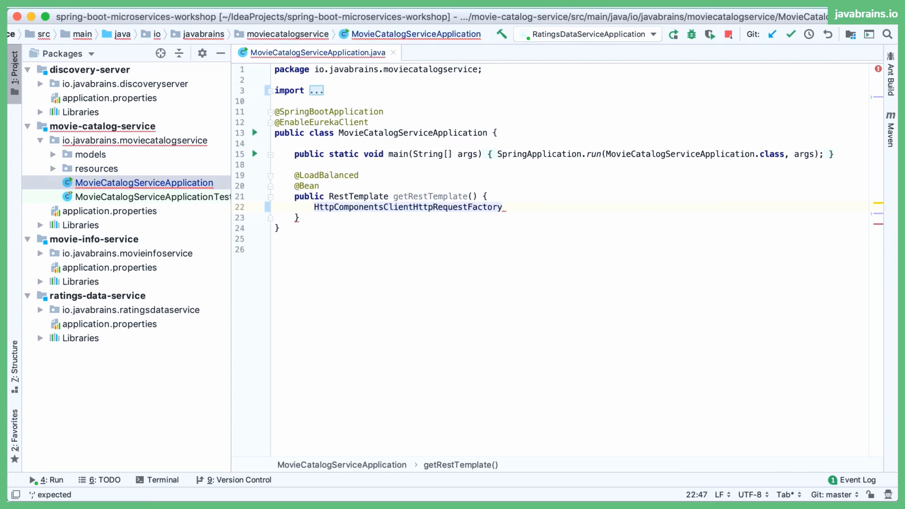
{"action": "type", "text": "clientHttpRequestFactory = new HttpComponentsClientHttpRequestFactory"}
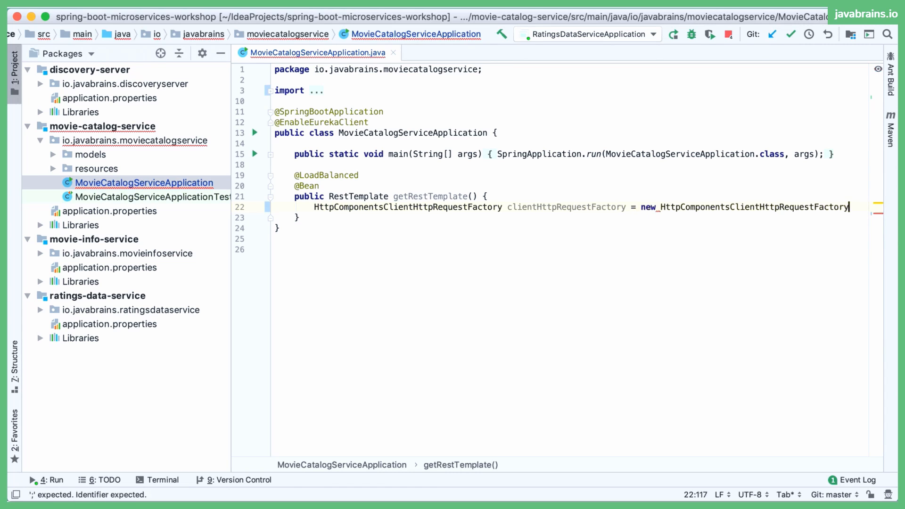
{"action": "type", "text": "();"}
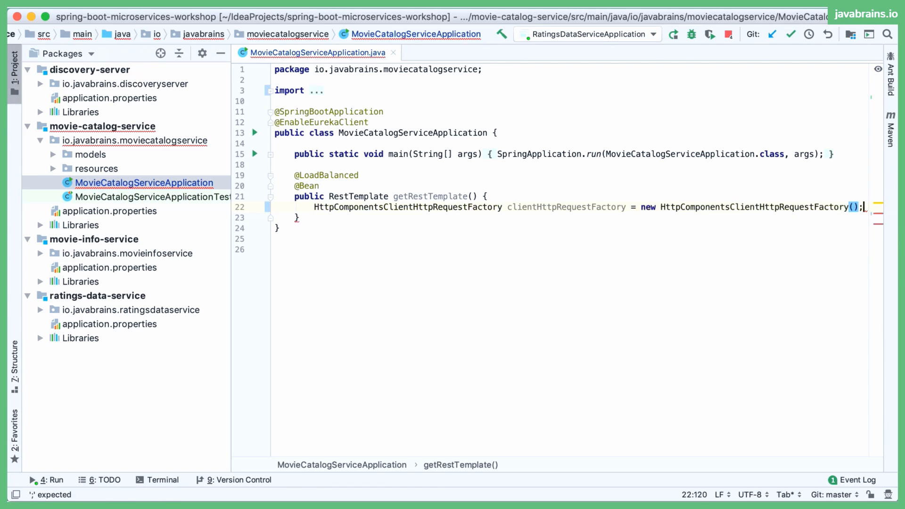
{"action": "left_click", "coordinate": [13, 59]}
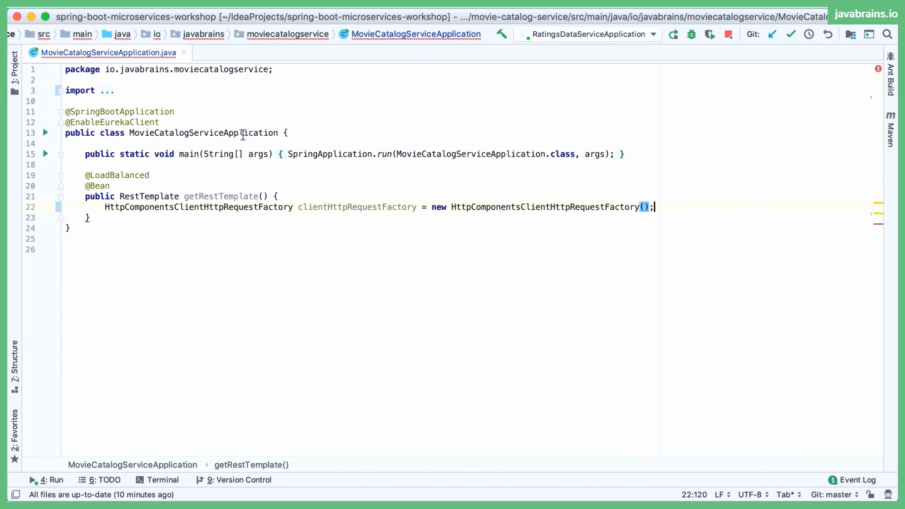
Step: Add clientHttpRequestFactory.setConnectTimeout(3000) on a new line and begin a return statement
{"action": "key", "text": "enter"}
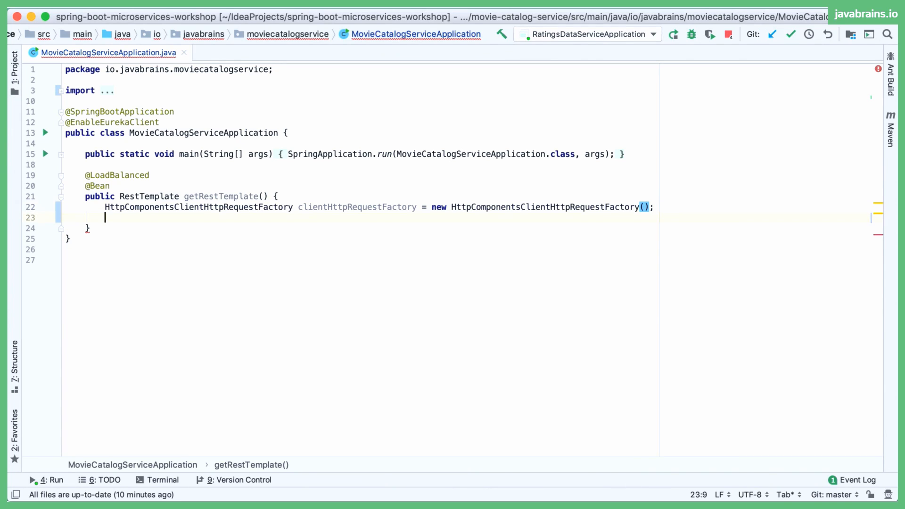
{"action": "type", "text": "clientHttpRequestFactory"}
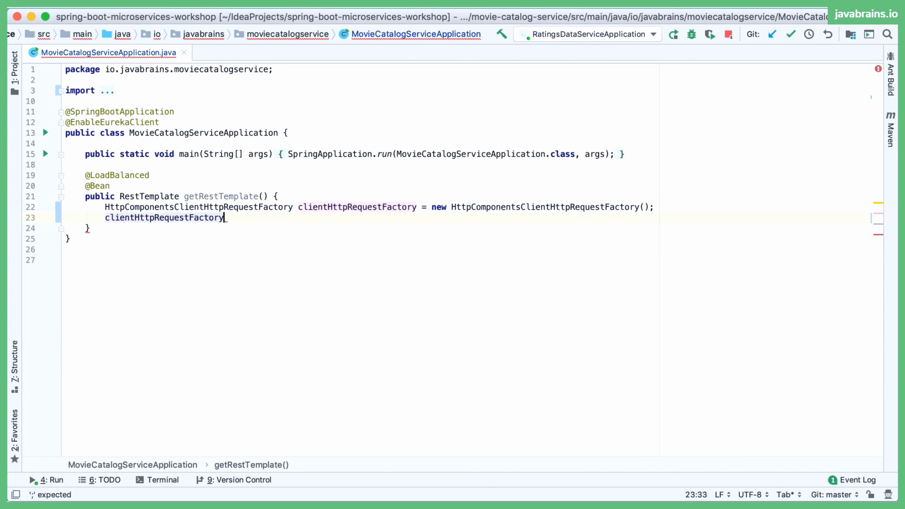
{"action": "type", "text": ".setConnectTimeout();"}
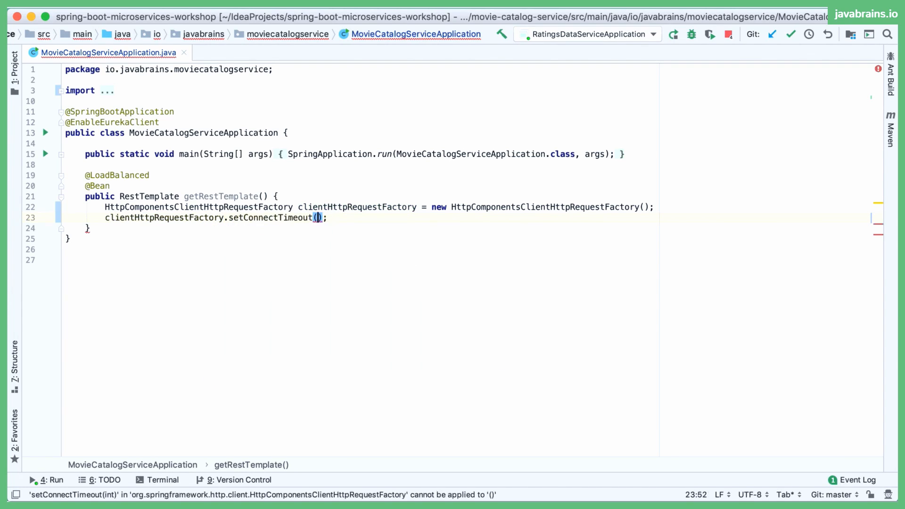
{"action": "type", "text": "3000"}
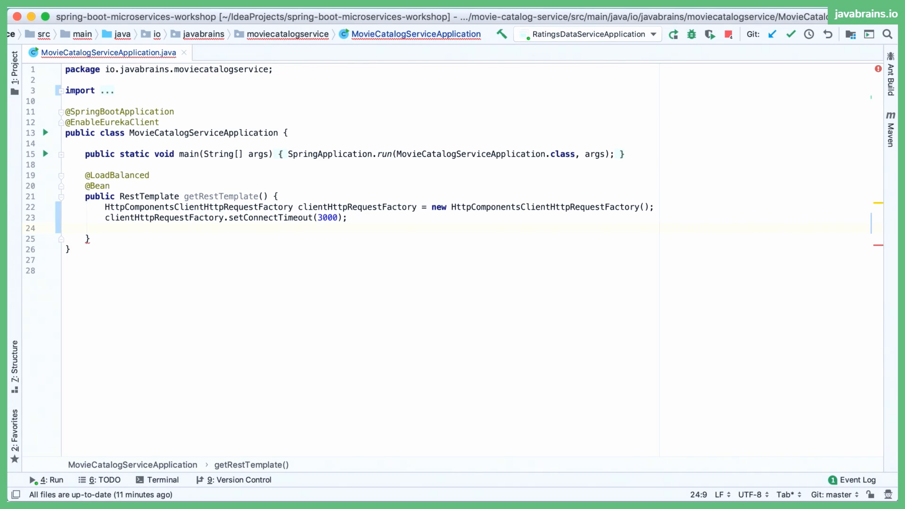
{"action": "type", "text": "return new"}
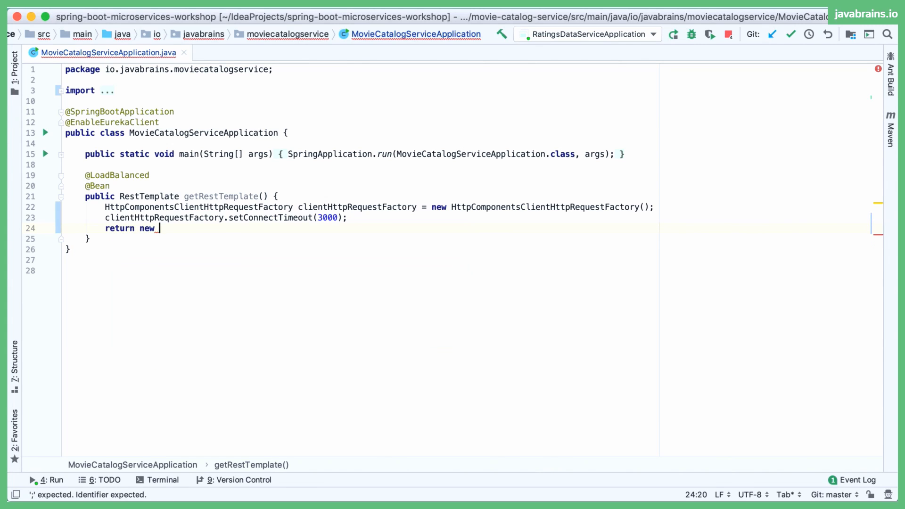
Step: Return new RestTemplate(clientHttpRequestFactory), completing the factory name from autocomplete
{"action": "type", "text": "RestTemplate()"}
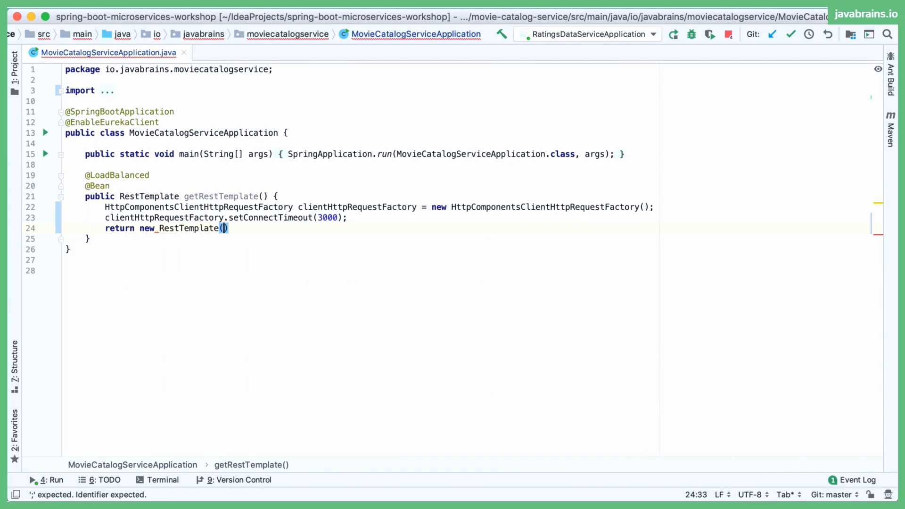
{"action": "type", "text": "clie"}
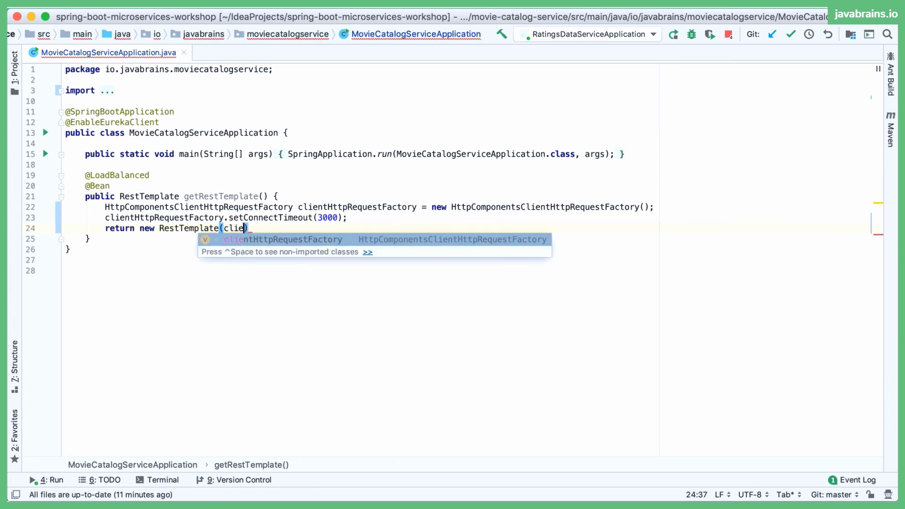